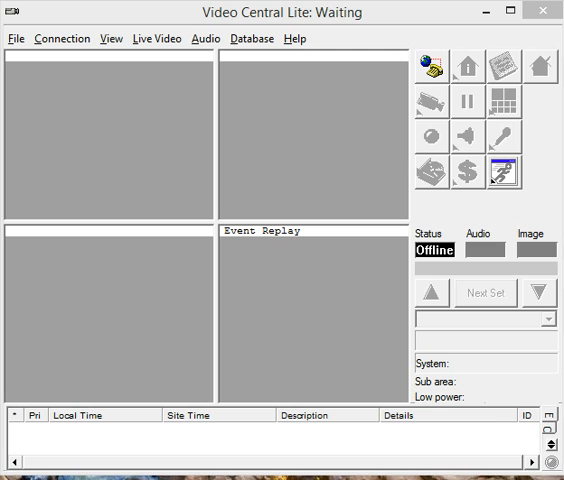
{"action": "mouse_move", "coordinate": [338, 106]}
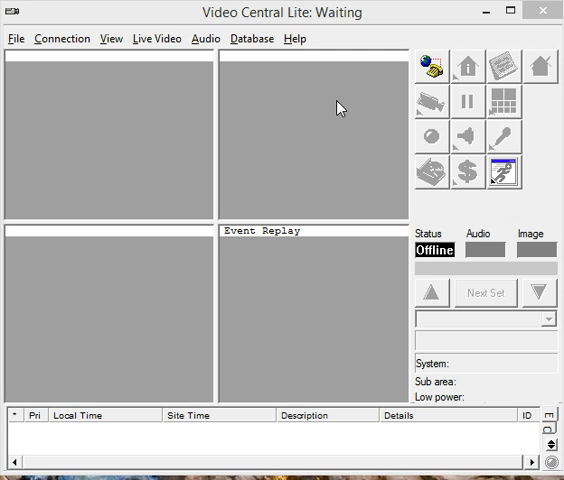
{"action": "mouse_move", "coordinate": [224, 170]}
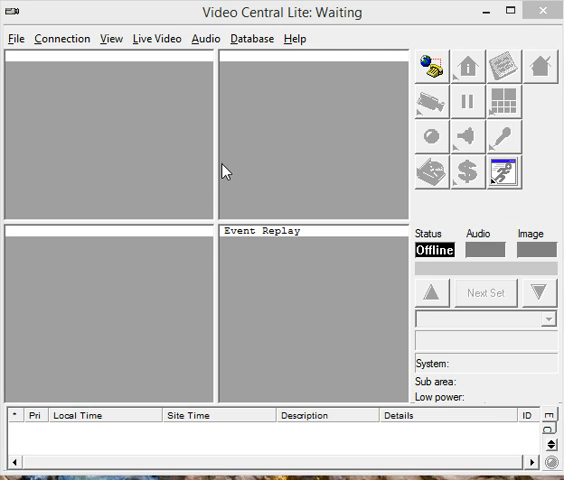
{"action": "mouse_move", "coordinate": [248, 176]}
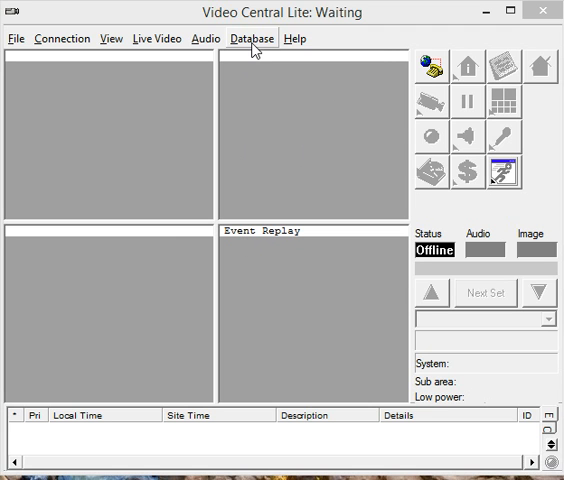
Reach the Configure Site list through Database > Administration and Configure Sites.
{"action": "left_click", "coordinate": [250, 38]}
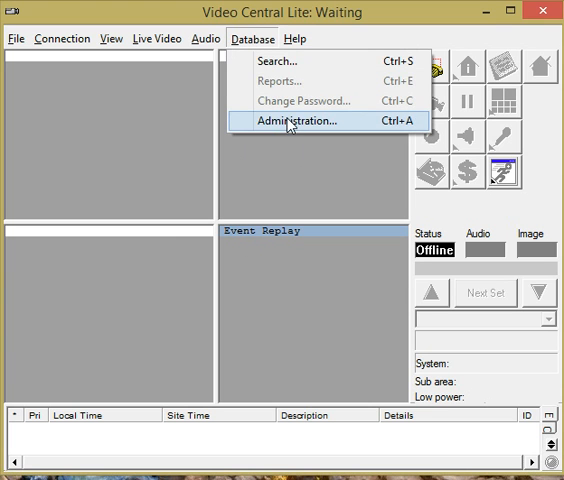
{"action": "left_click", "coordinate": [300, 120]}
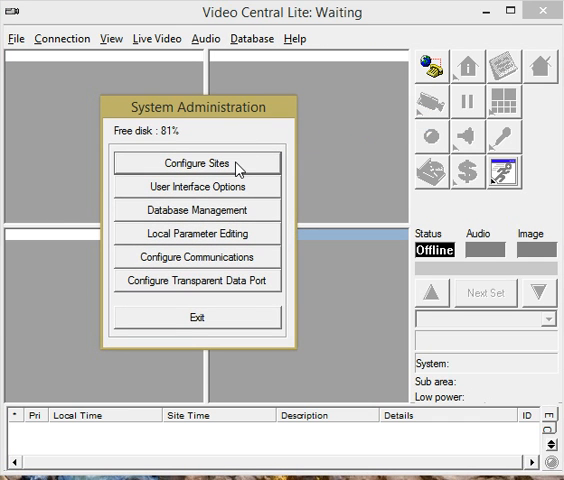
{"action": "left_click", "coordinate": [196, 164]}
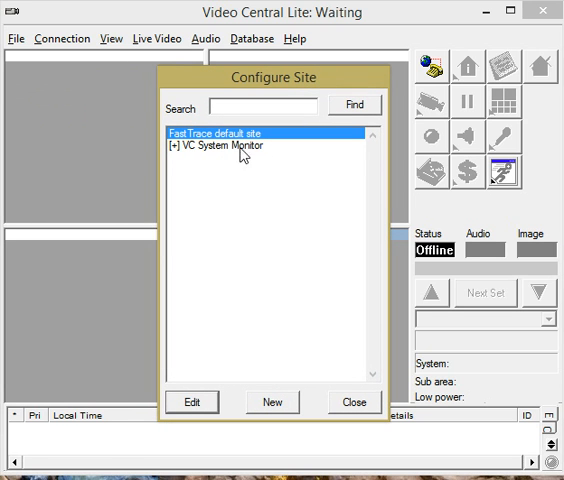
{"action": "mouse_move", "coordinate": [238, 152]}
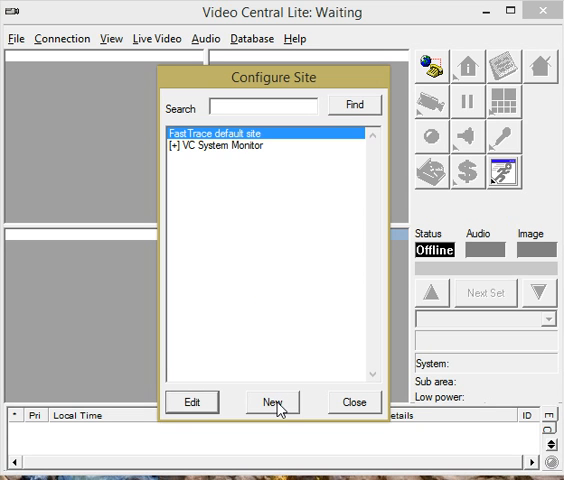
Create a new site with Site Id 1234 and name 'test here'.
{"action": "left_click", "coordinate": [272, 400]}
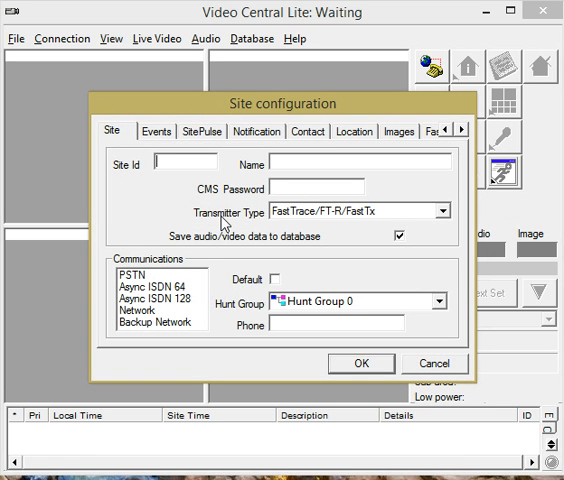
{"action": "mouse_move", "coordinate": [184, 214]}
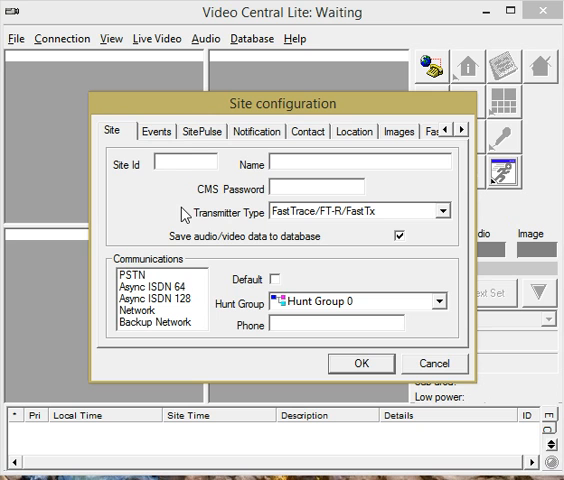
{"action": "type", "text": "1"}
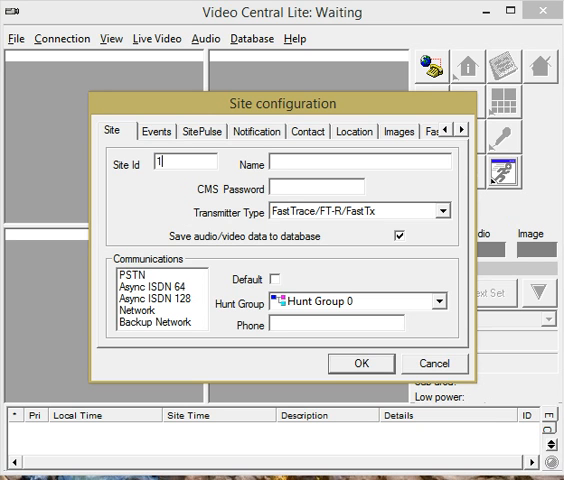
{"action": "type", "text": "234"}
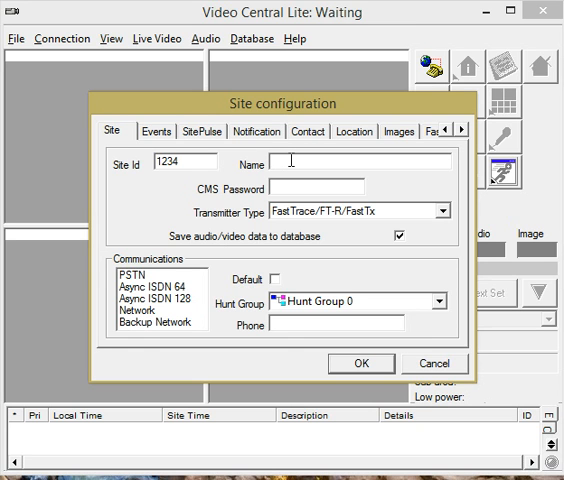
{"action": "type", "text": "test"}
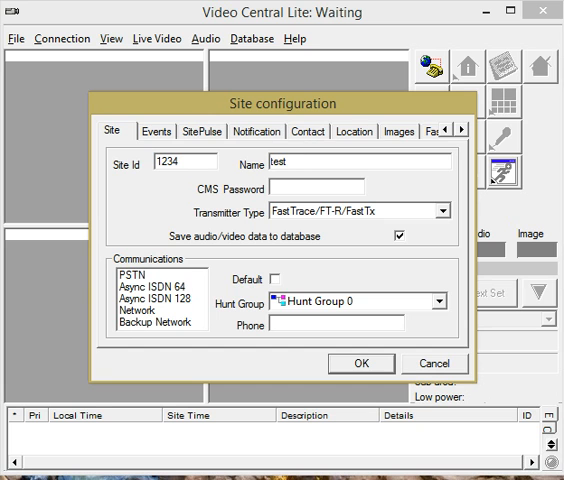
{"action": "type", "text": "here"}
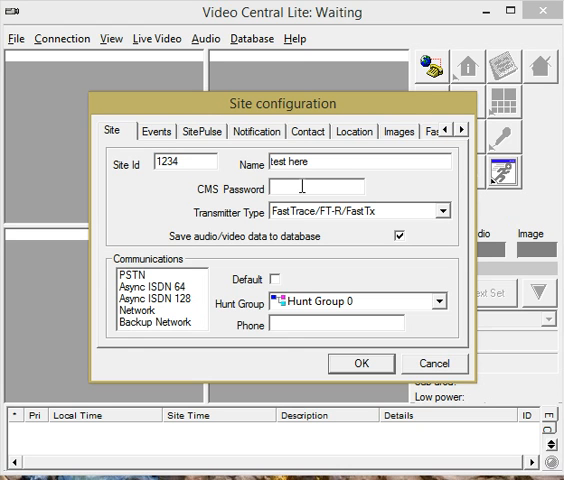
{"action": "type", "text": "A"}
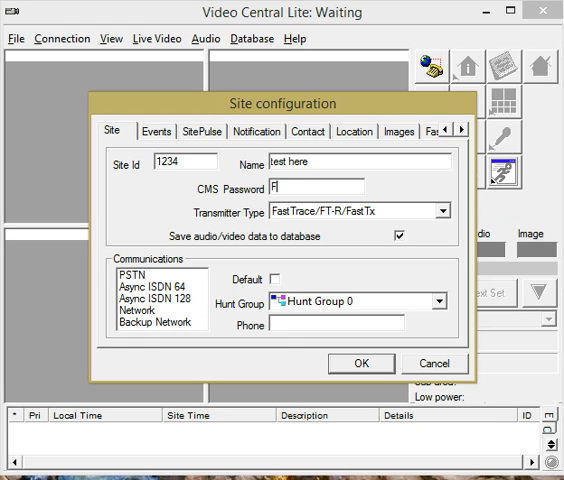
{"action": "type", "text": "T"}
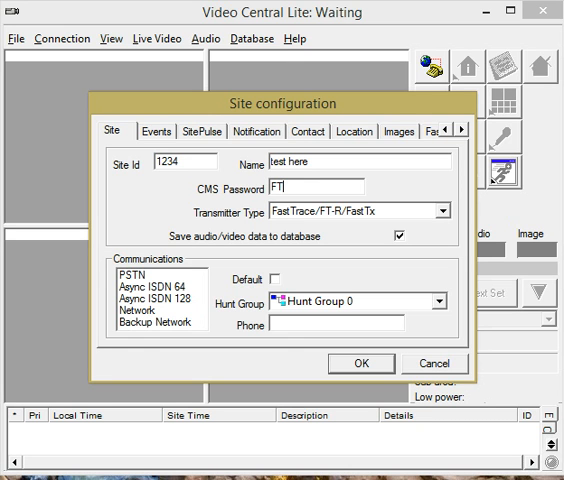
{"action": "type", "text": "9999"}
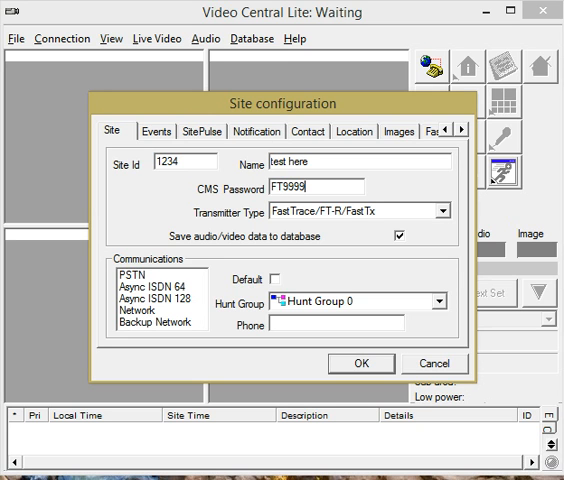
{"action": "mouse_move", "coordinate": [190, 308]}
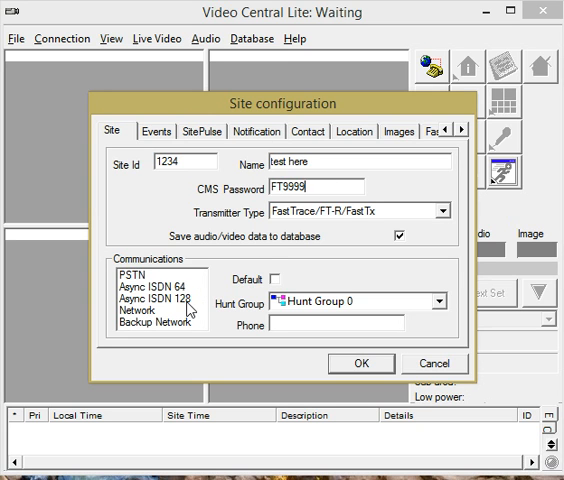
{"action": "mouse_move", "coordinate": [148, 318]}
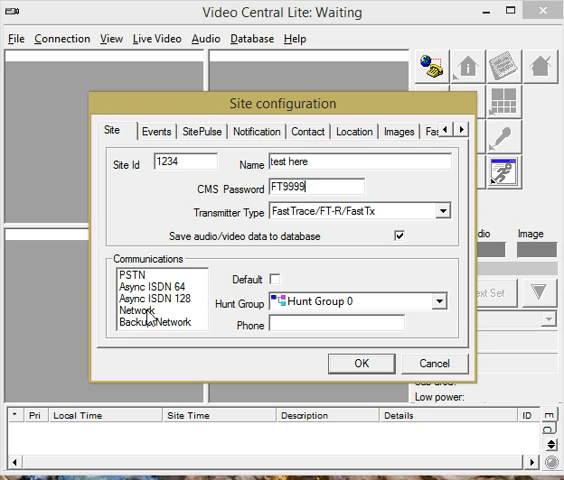
Make Network the default communication and enter IP address 192.168.1.5.
{"action": "left_click", "coordinate": [130, 322]}
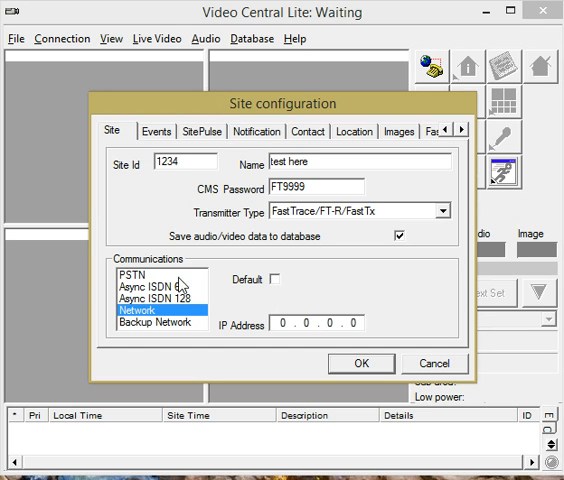
{"action": "left_click", "coordinate": [130, 288]}
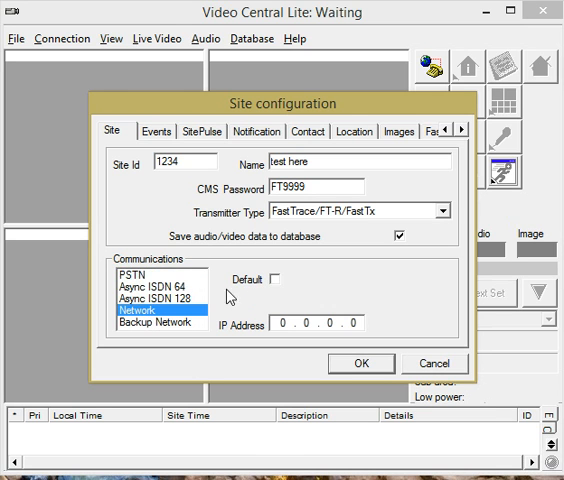
{"action": "left_click", "coordinate": [282, 280]}
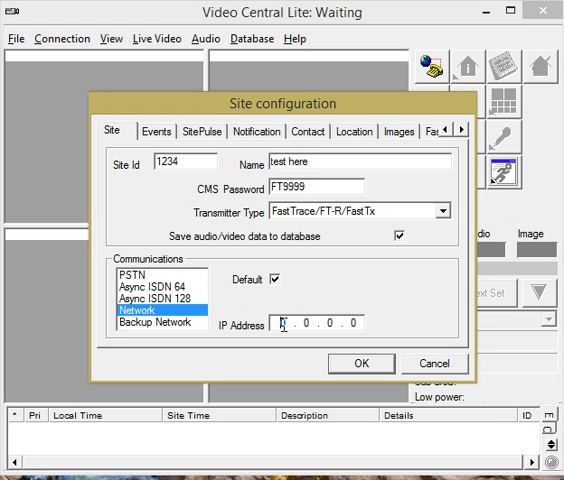
{"action": "type", "text": "192 . 168 . 1 . 0"}
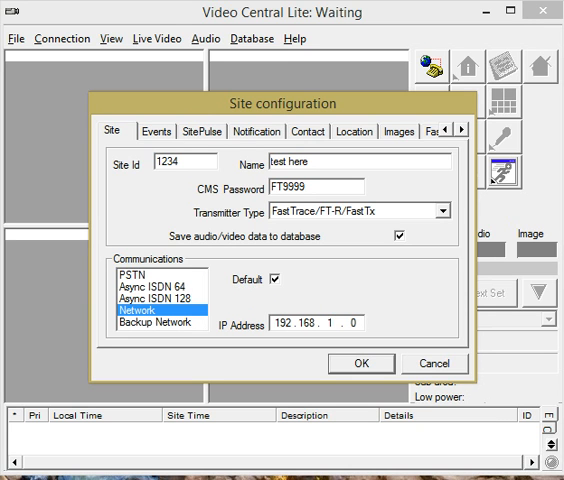
{"action": "left_click", "coordinate": [354, 326]}
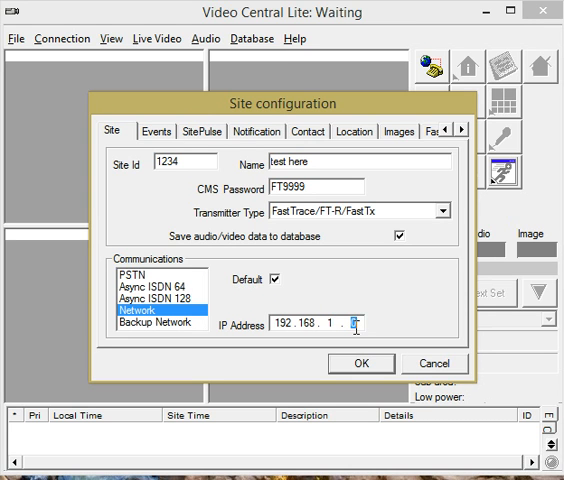
{"action": "type", "text": "5"}
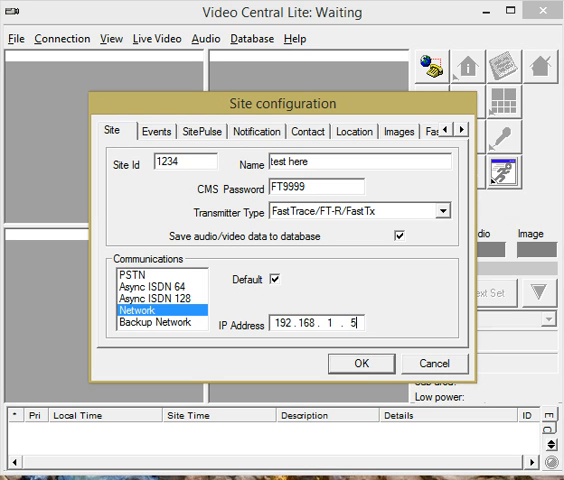
Save 'test here' to the site list and reopen it to confirm Site Id 1234 and network IP.
{"action": "left_click", "coordinate": [360, 364]}
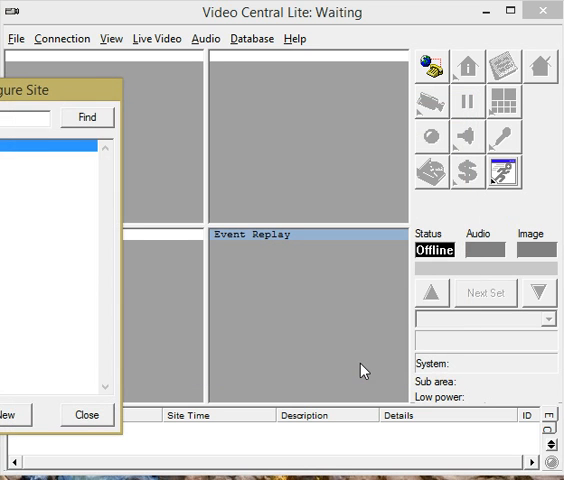
{"action": "mouse_move", "coordinate": [36, 96]}
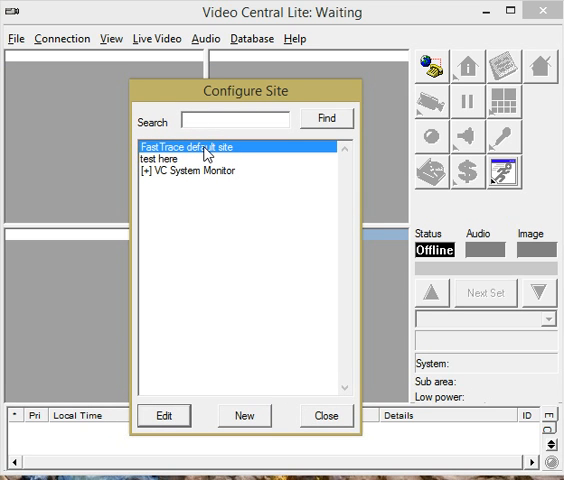
{"action": "mouse_move", "coordinate": [164, 170]}
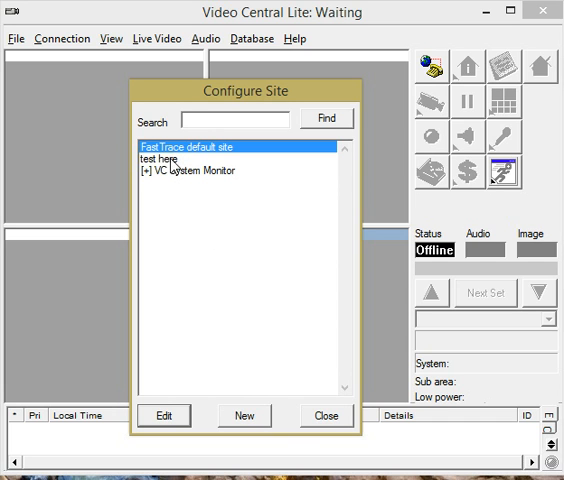
{"action": "mouse_move", "coordinate": [180, 170]}
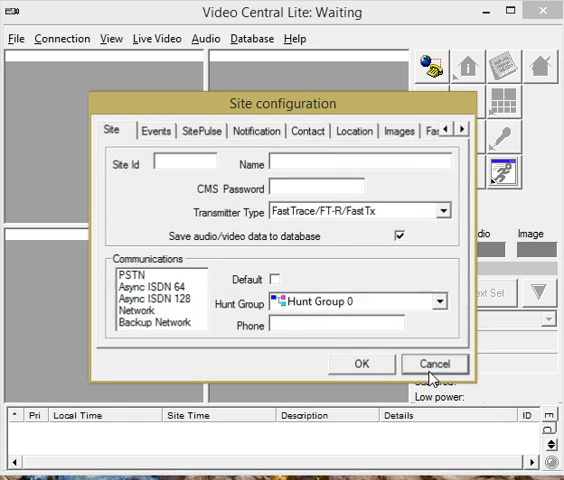
{"action": "left_click", "coordinate": [434, 364]}
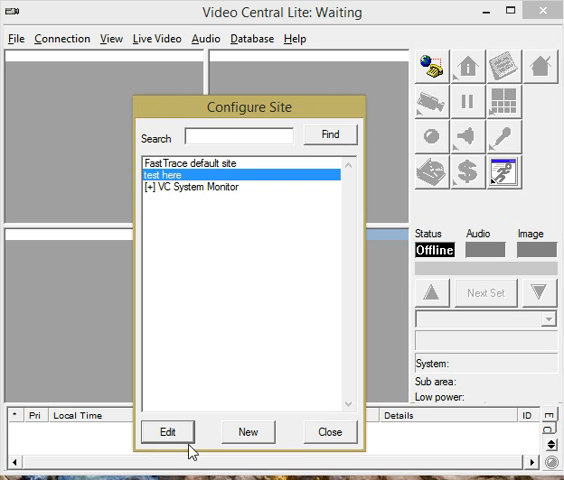
{"action": "left_click", "coordinate": [166, 432]}
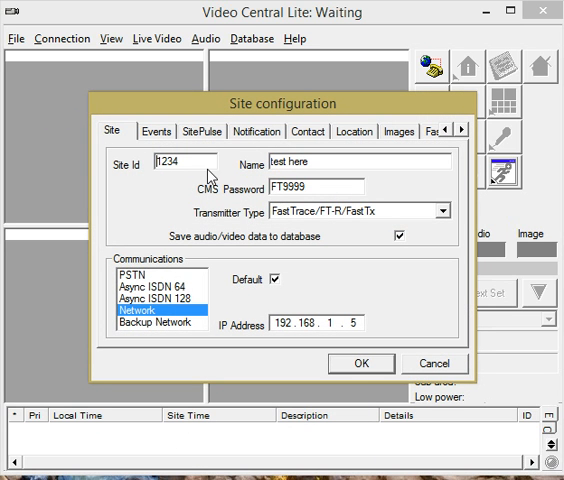
{"action": "mouse_move", "coordinate": [248, 168]}
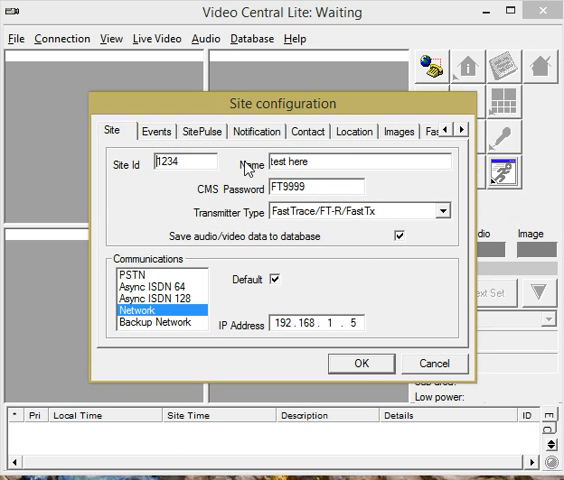
{"action": "mouse_move", "coordinate": [256, 164]}
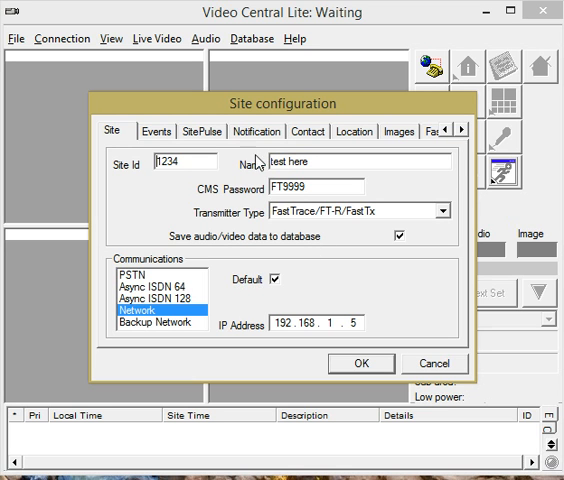
{"action": "mouse_move", "coordinate": [418, 364]}
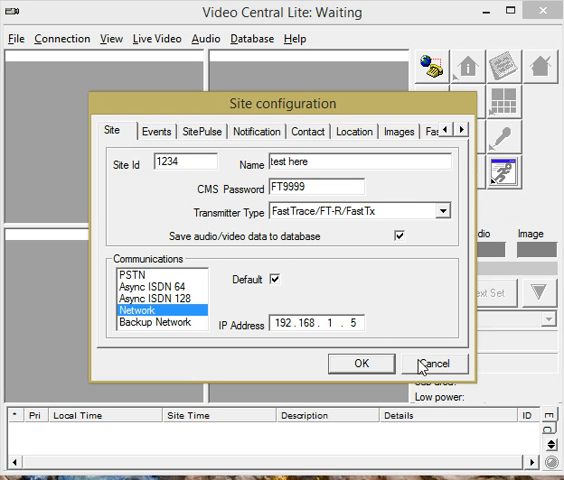
{"action": "left_click", "coordinate": [436, 364]}
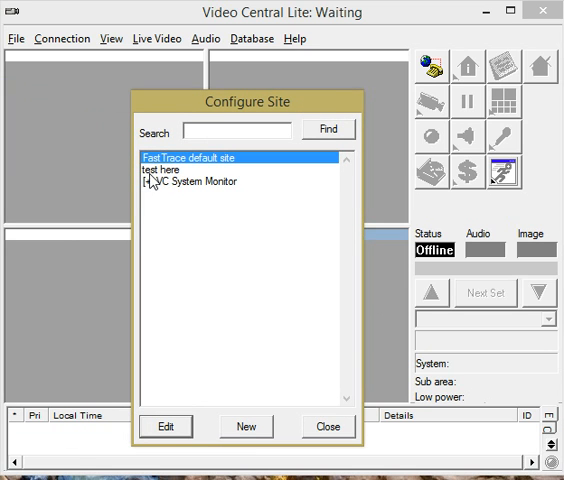
{"action": "left_click", "coordinate": [170, 172]}
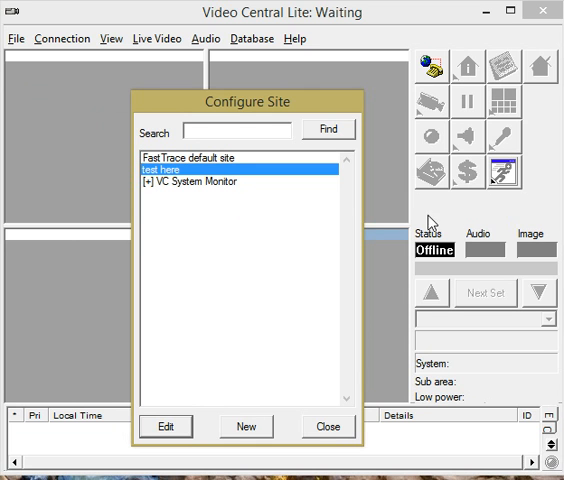
Leave administration and connect to the 'test here' site over the network.
{"action": "left_click", "coordinate": [324, 426]}
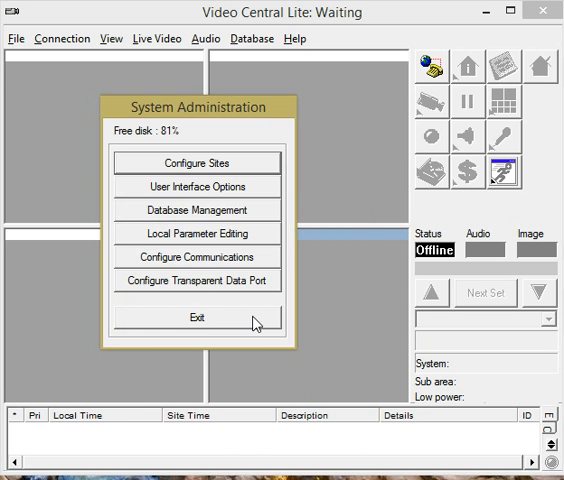
{"action": "left_click", "coordinate": [196, 316]}
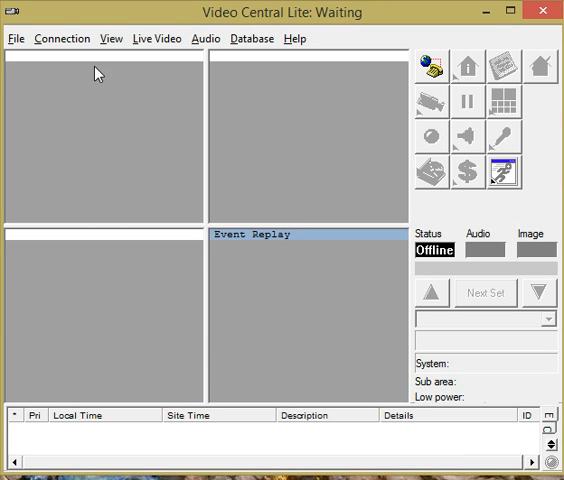
{"action": "left_click", "coordinate": [432, 64]}
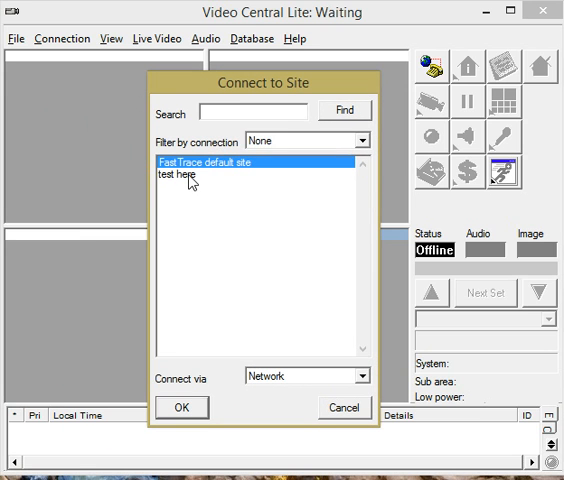
{"action": "left_click", "coordinate": [180, 180]}
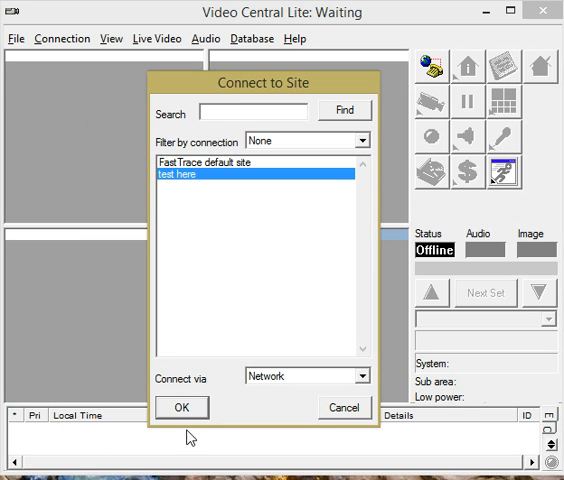
{"action": "mouse_move", "coordinate": [248, 92]}
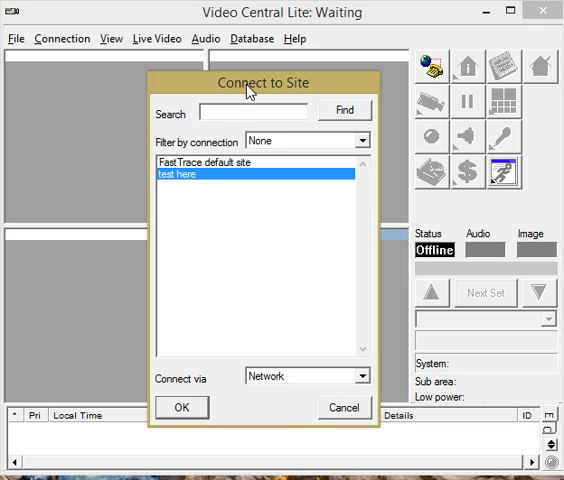
{"action": "mouse_move", "coordinate": [190, 188]}
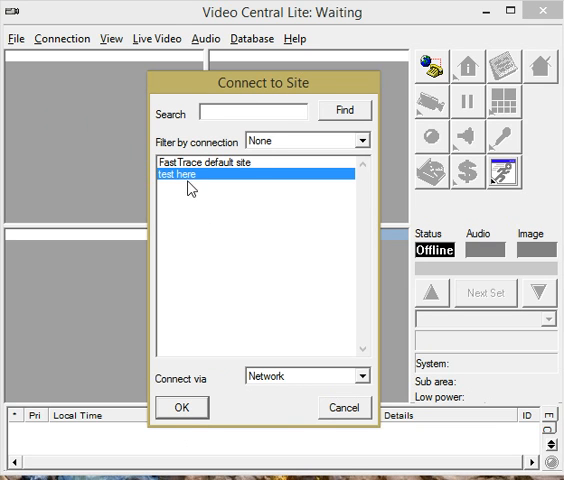
{"action": "mouse_move", "coordinate": [196, 404]}
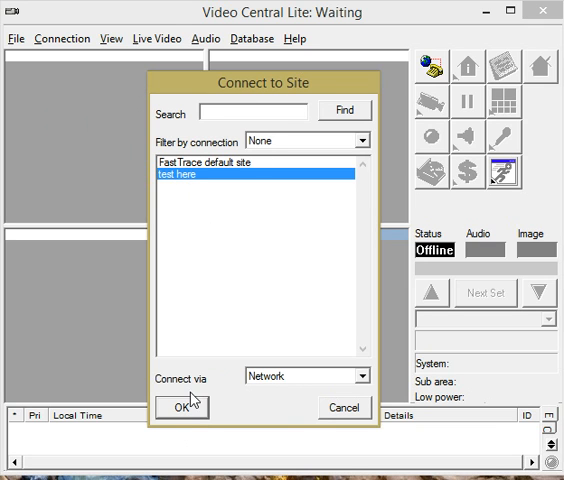
{"action": "left_click", "coordinate": [184, 408]}
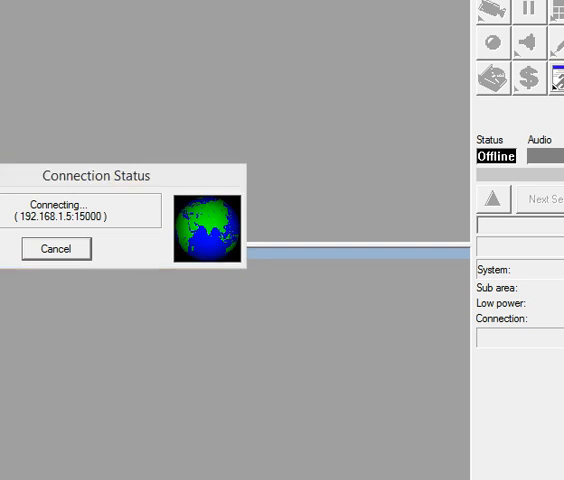
Cancel the connection attempt so the site shows Offline again.
{"action": "left_click", "coordinate": [56, 248]}
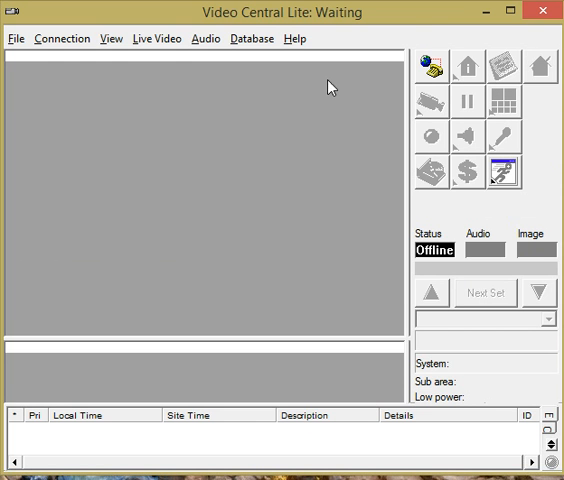
{"action": "mouse_move", "coordinate": [464, 64]}
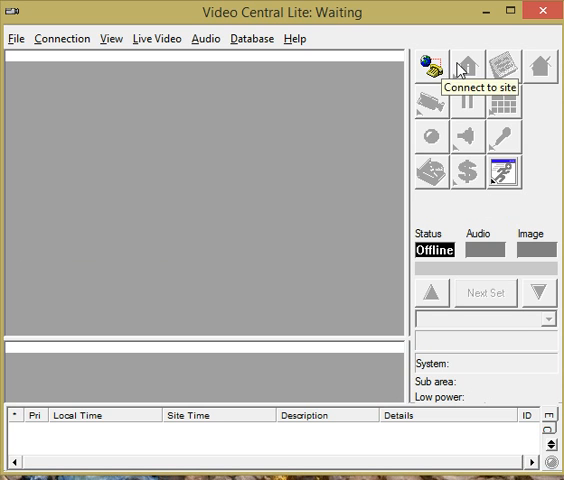
{"action": "mouse_move", "coordinate": [424, 140]}
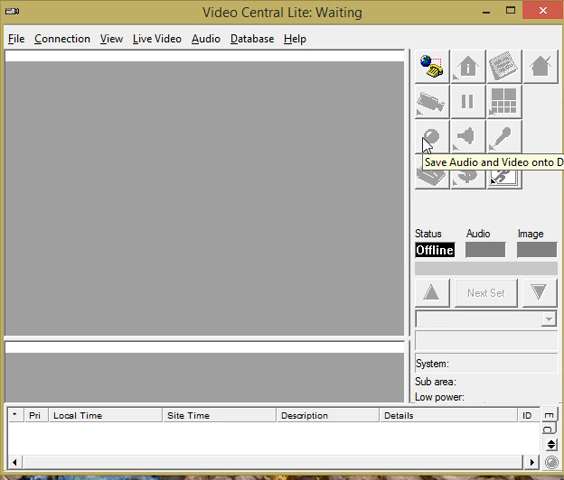